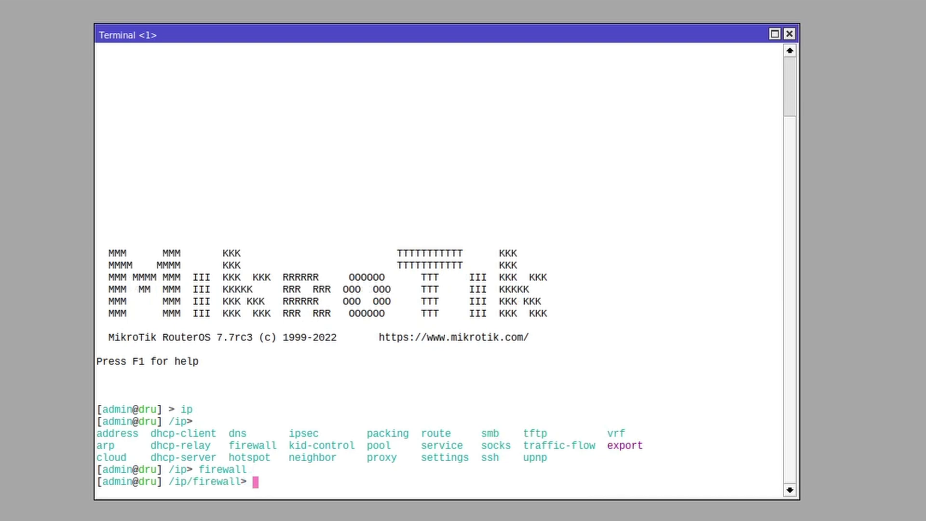
Enter the firewall filter submenu, then step back up one level with '..'
key(Tab)
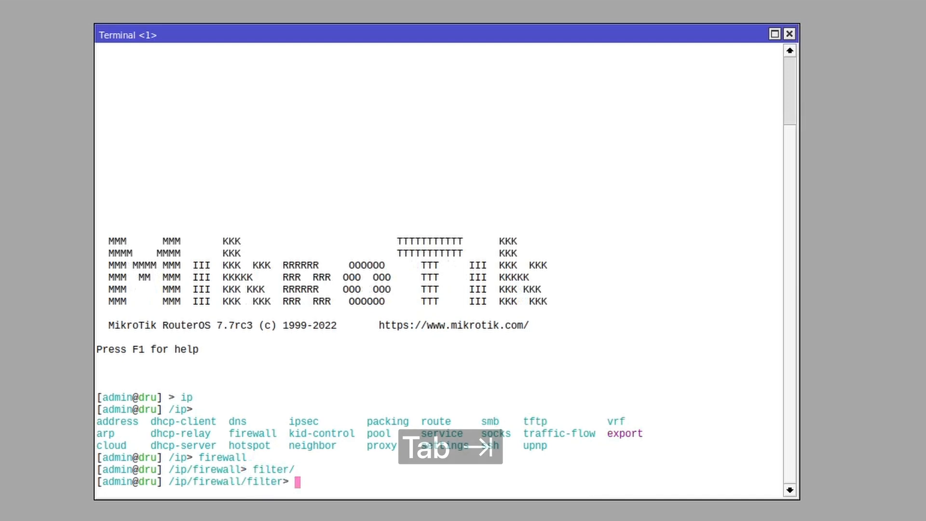
text(..)
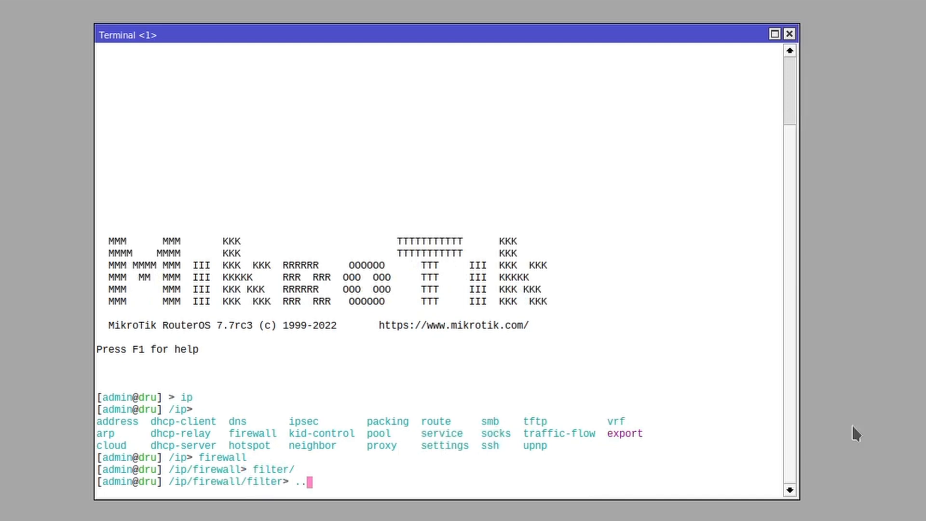
key(Return)
text(/)
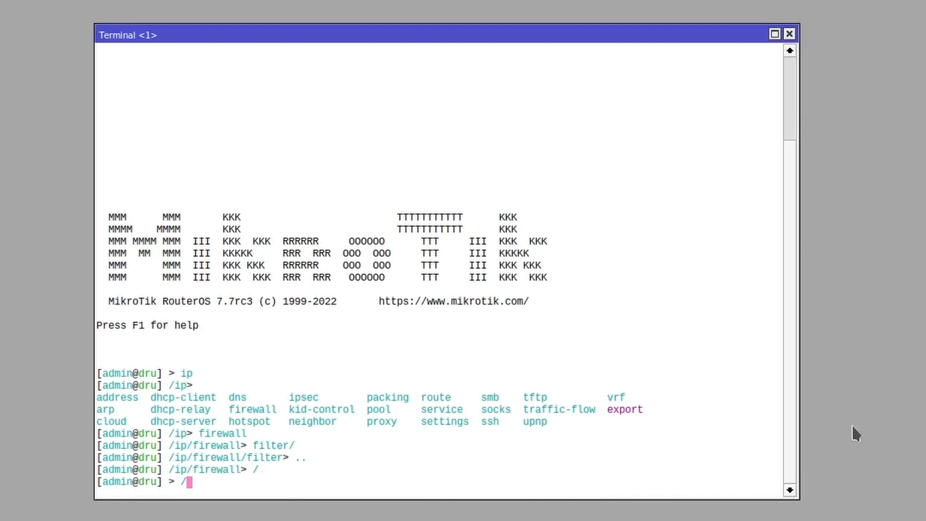
Jump straight into /ip firewall filter, then switch to /interface and begin a print query
text(ip firewall)
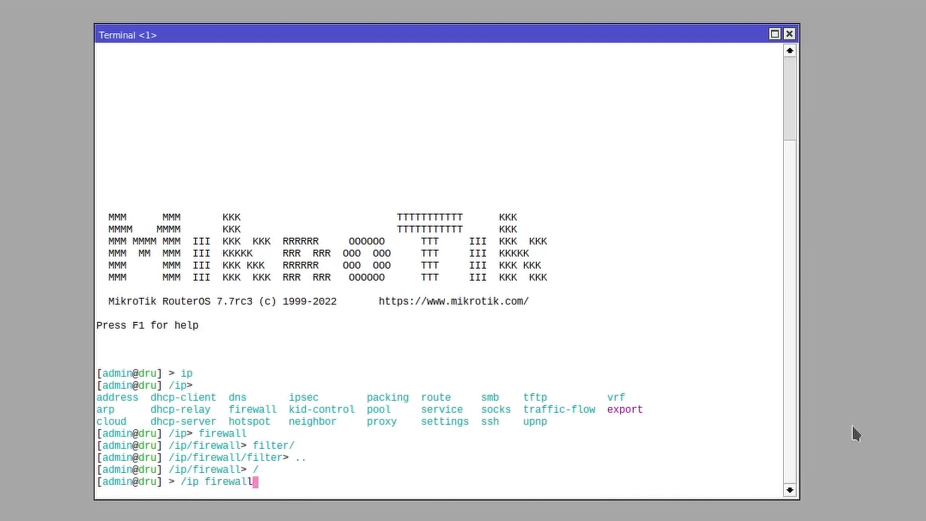
key(Return)
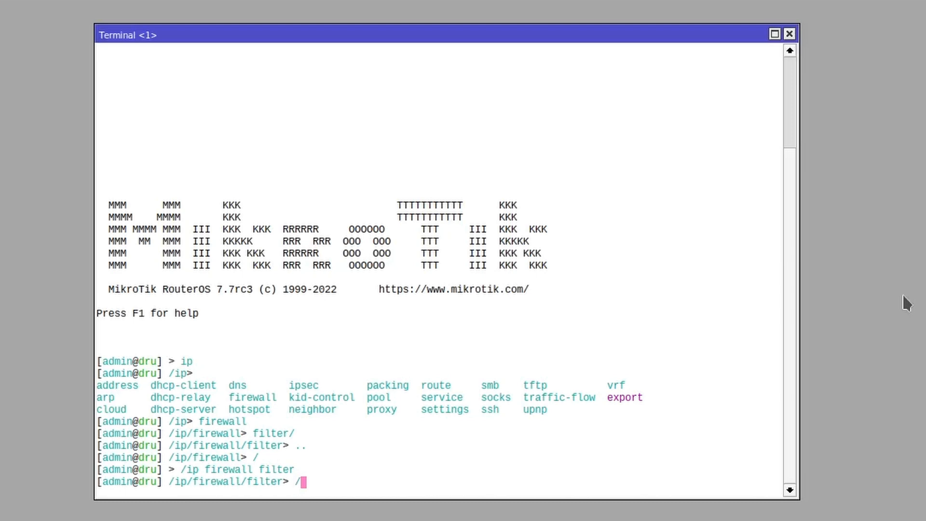
text(interface pr)
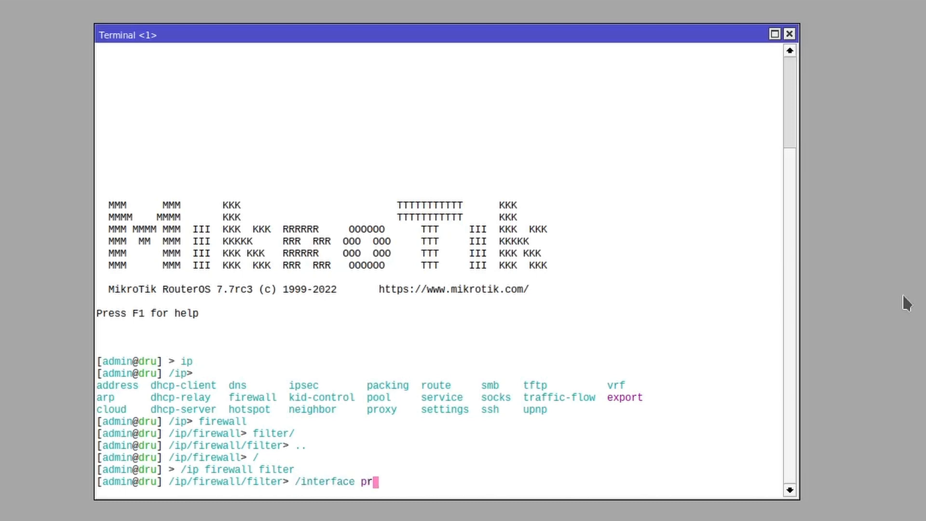
key(Return)
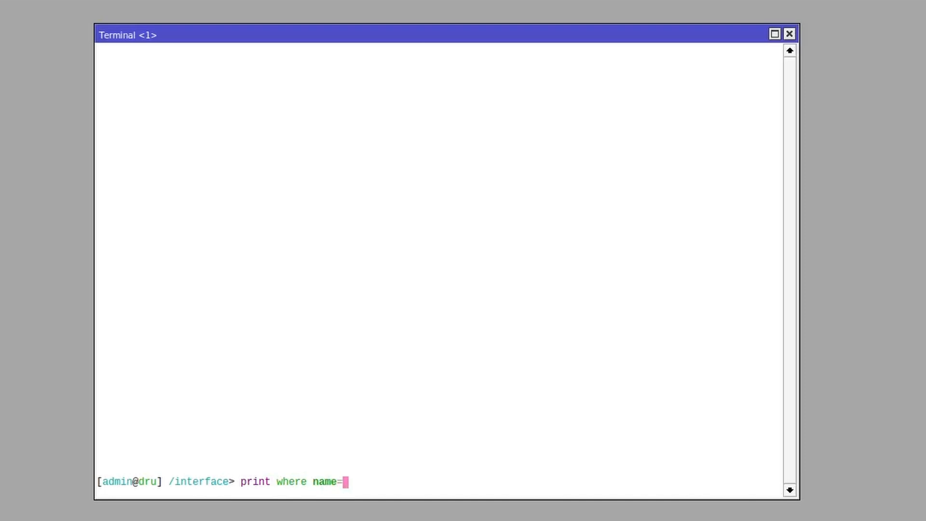
List only ether3 with print where name=ether3, then interfaces matching name~"veth"
text(ether3)
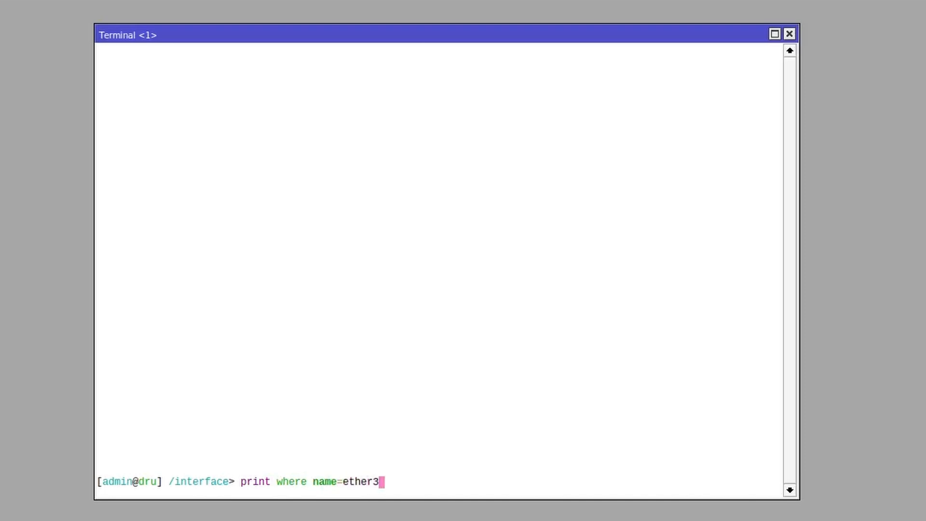
key(Return)
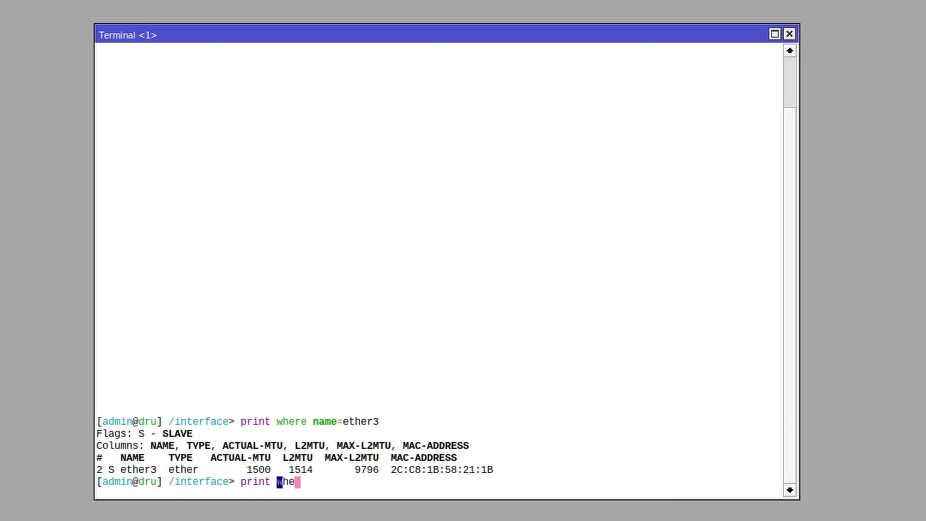
text(re name~)
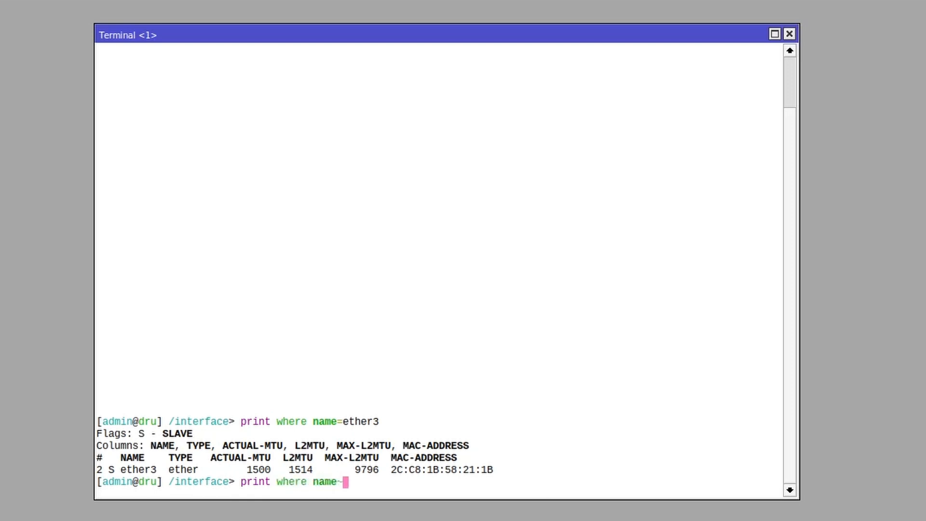
text("veth)
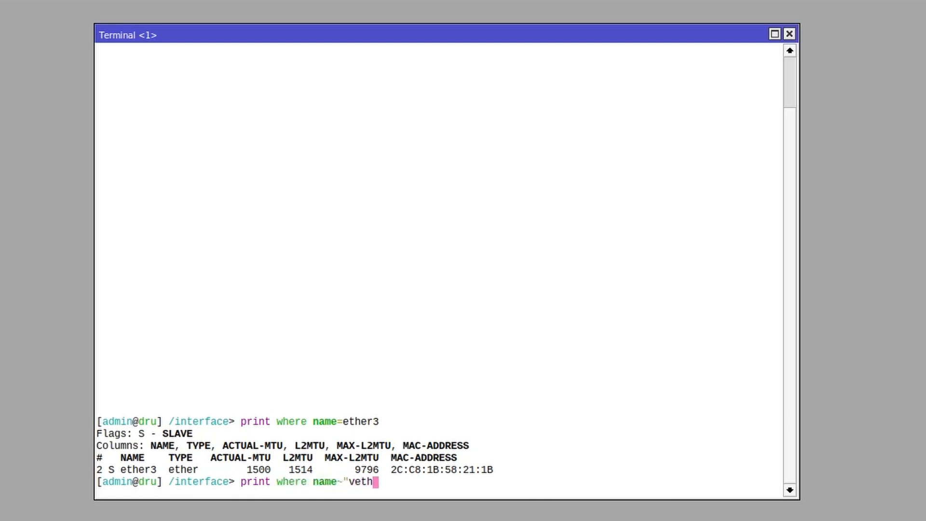
key(Return)
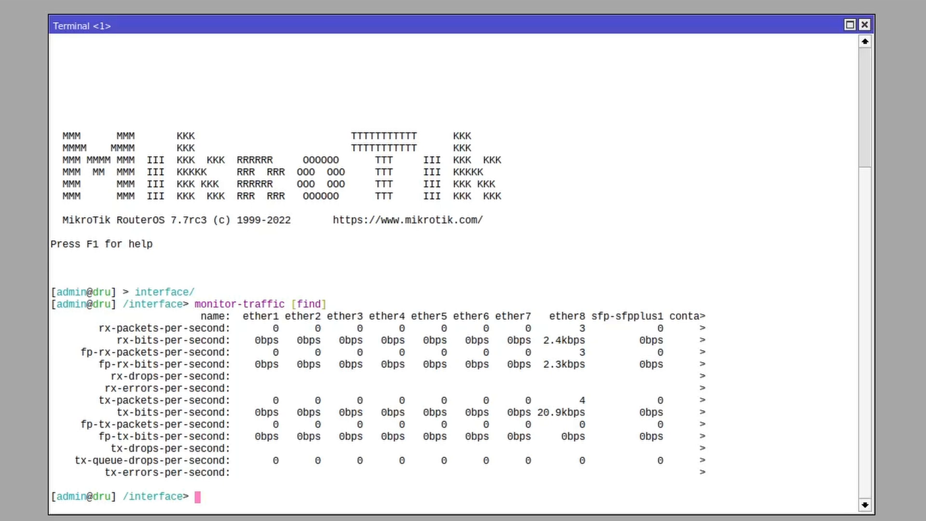
Run monitor-traffic [find where name=ether1], then quit the monitor with Q
text(monitor-traffic [find wher)
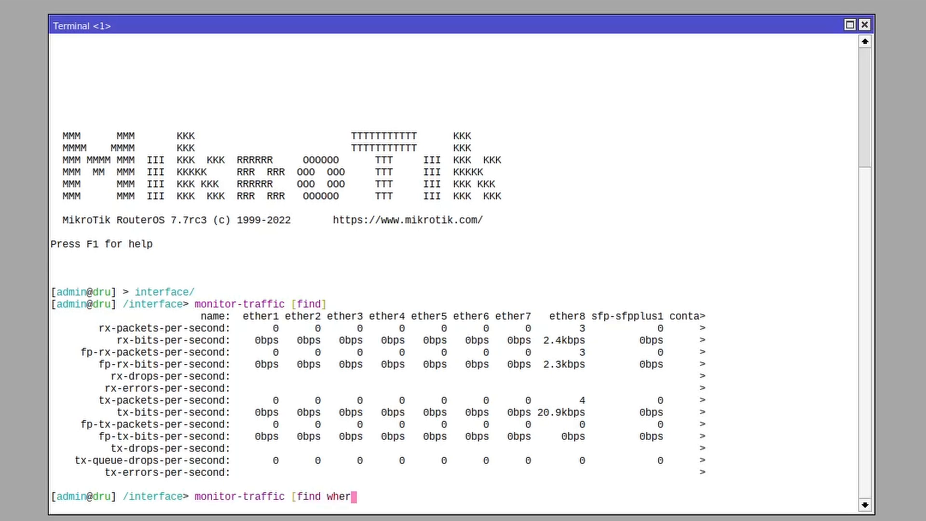
text(e name=ether1)
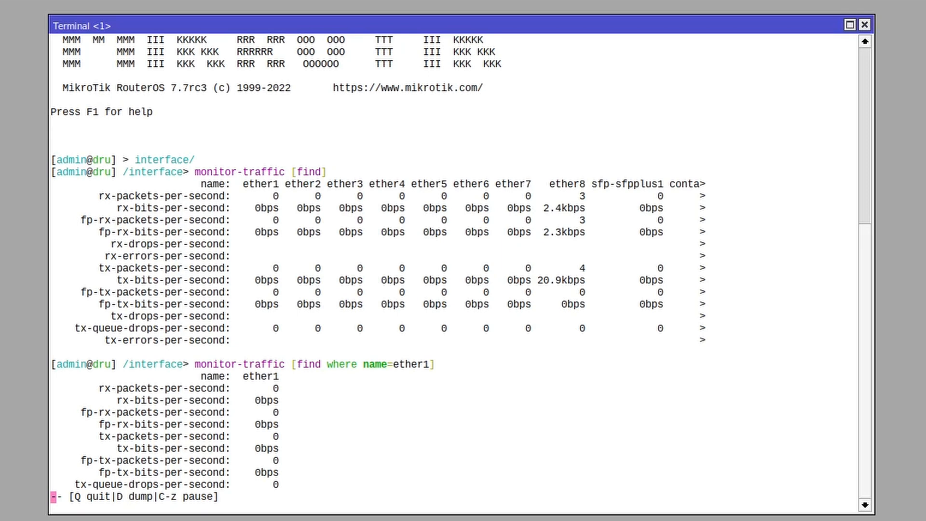
key(q)
text(print where name~"veth")
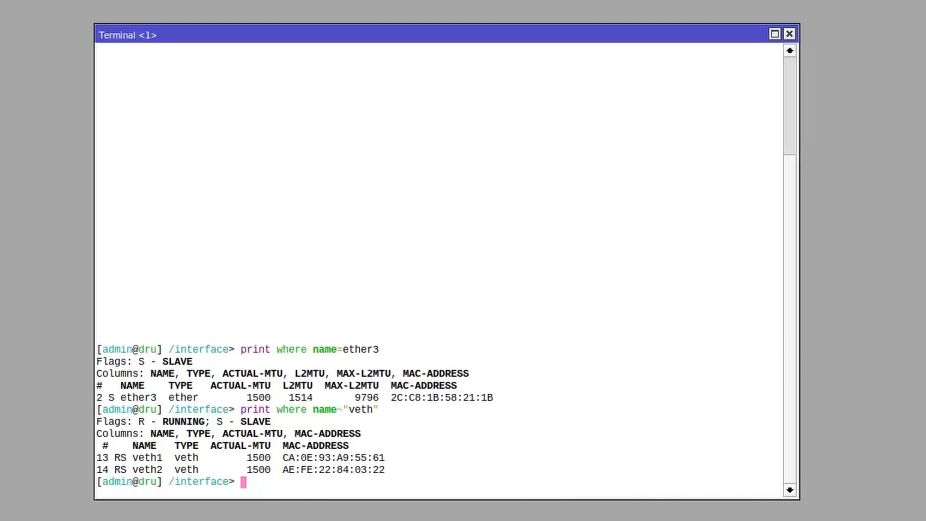
Enable hotlock with F7 and run monitor-traffic duration=1 ether1 for a one-second reading
key(f7)
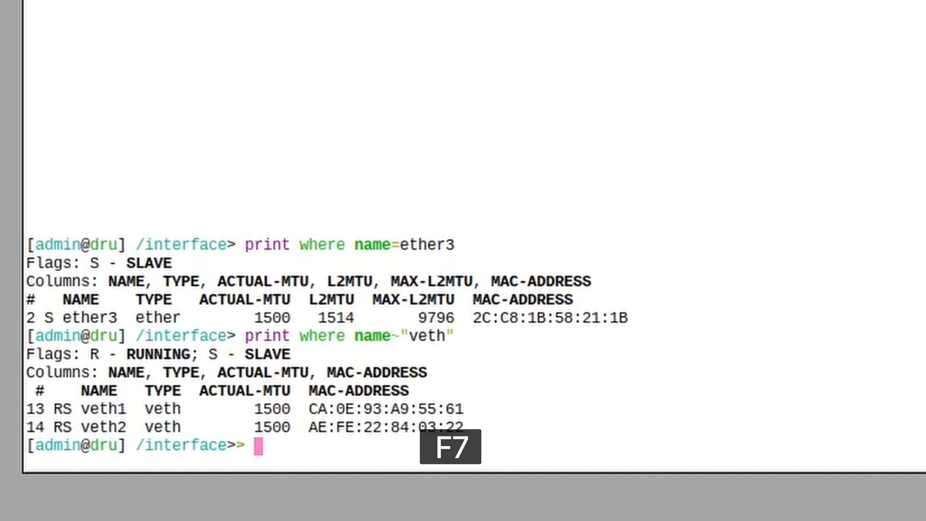
text(monitor-traffic)
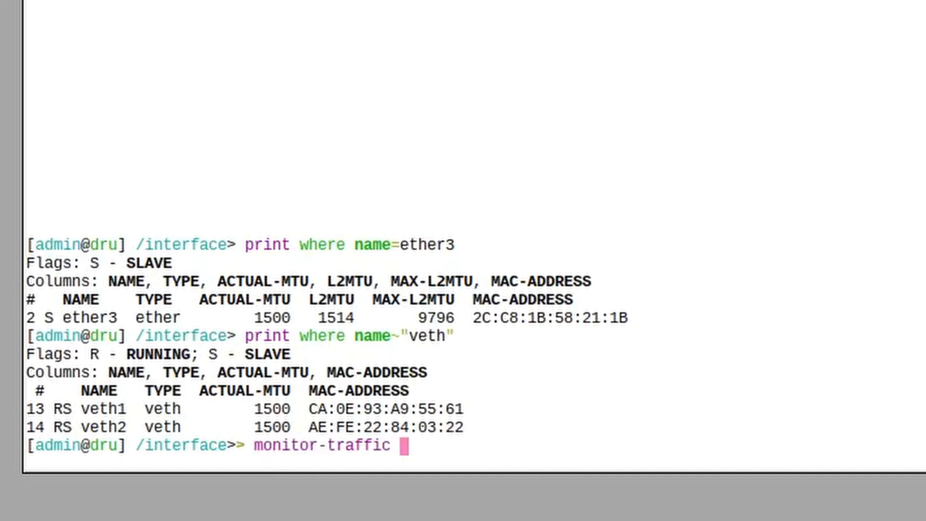
text(duration=1)
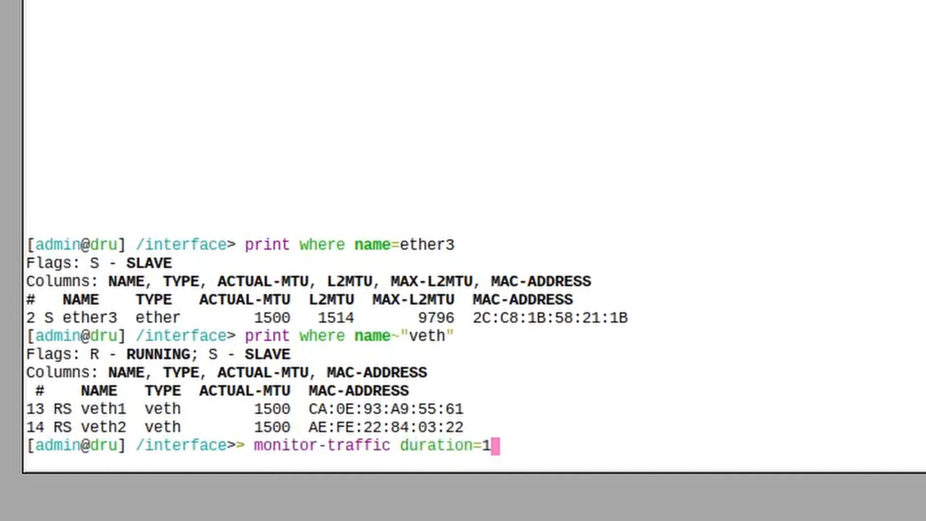
text(ether1)
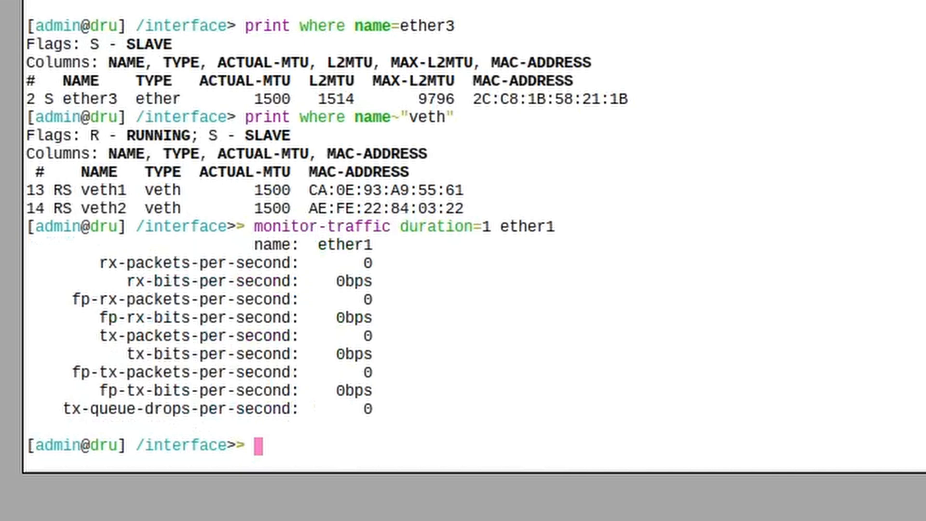
key(f7)
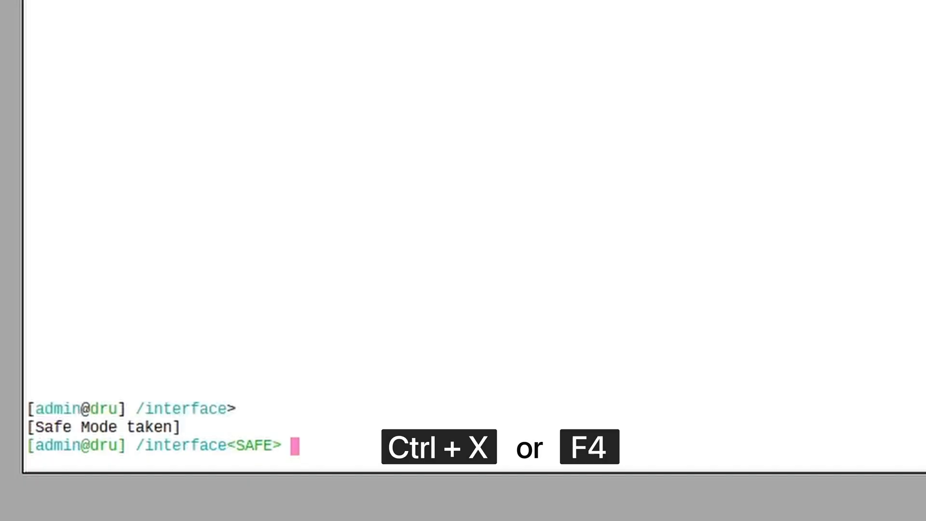
Under safe mode add chain=input action=drop in /ip firewall filter, then print the filter list afresh
text(/ip firewall filter)
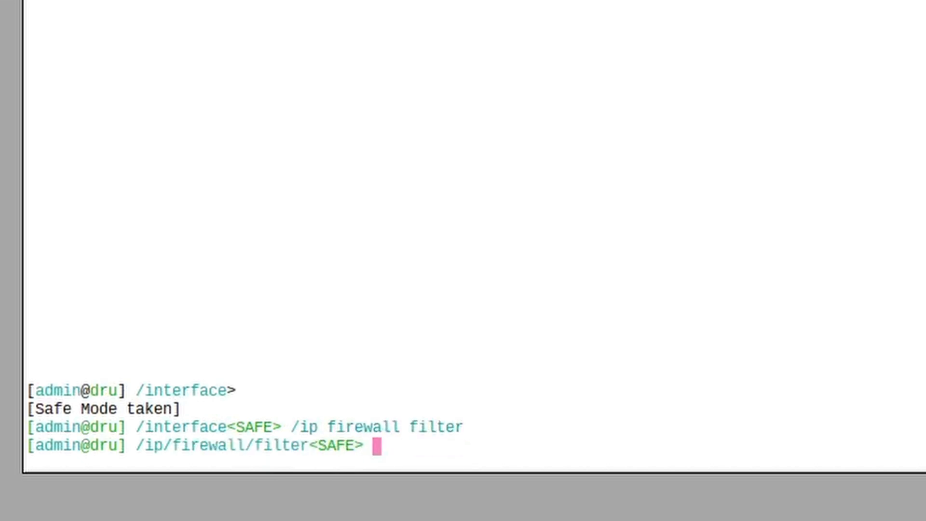
text(add)
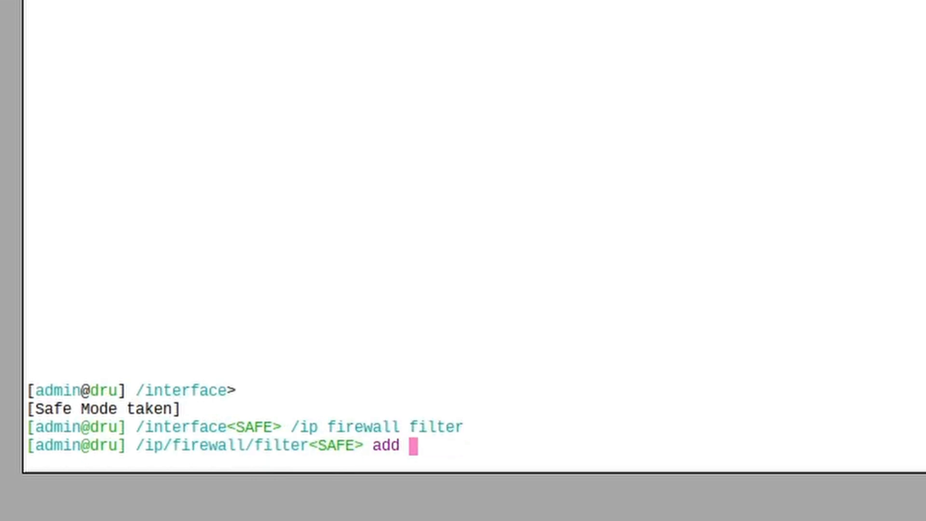
text(chain=input)
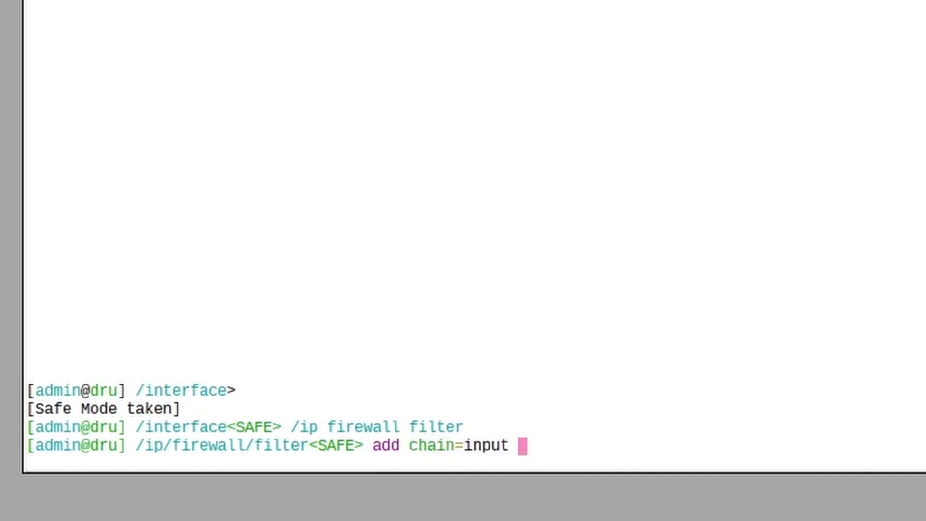
text(action=)
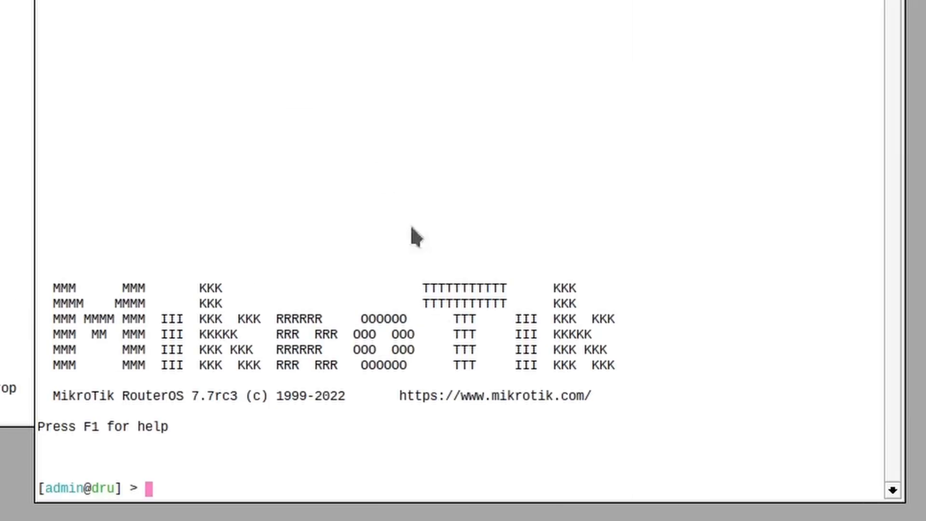
text(ip firewall filter print)
text(/sys scr run 0)
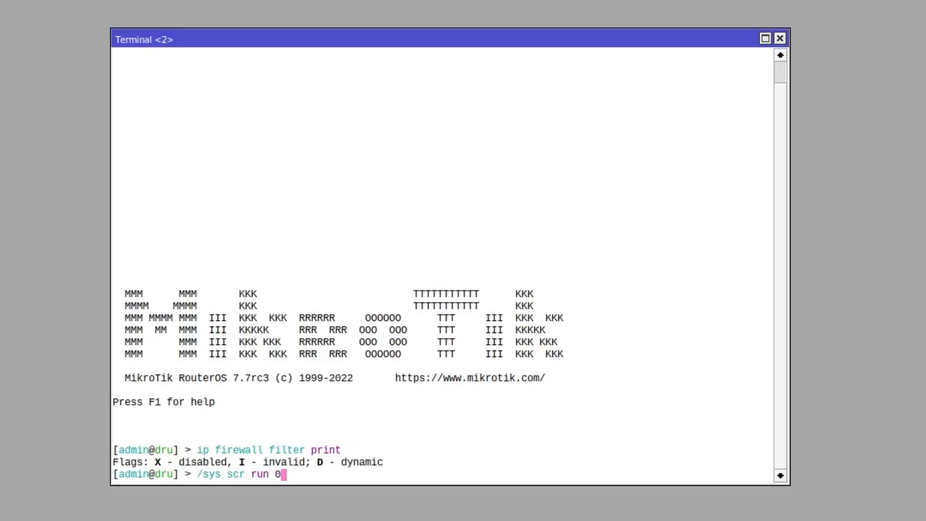
Run /sys scr run 0, interrupt it with Ctrl+C, then retype and discard the command
key(Return)
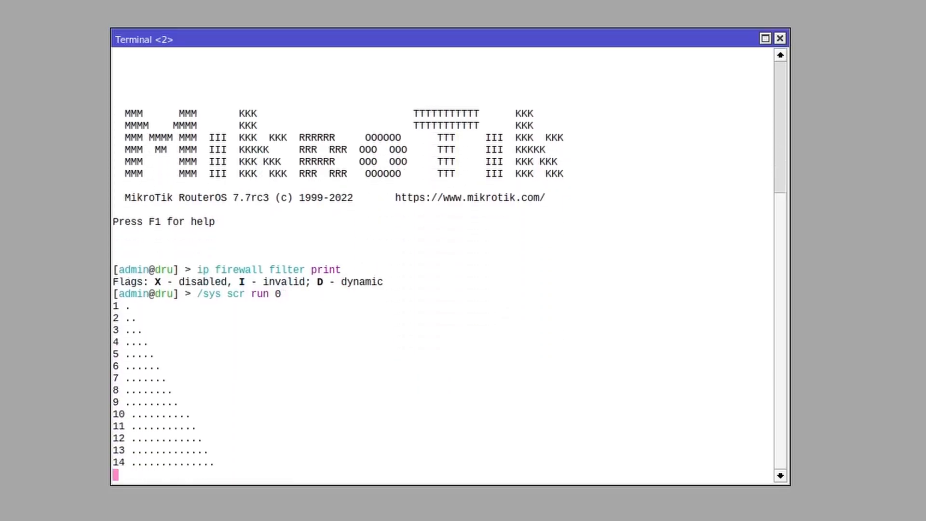
key(ctrl+c)
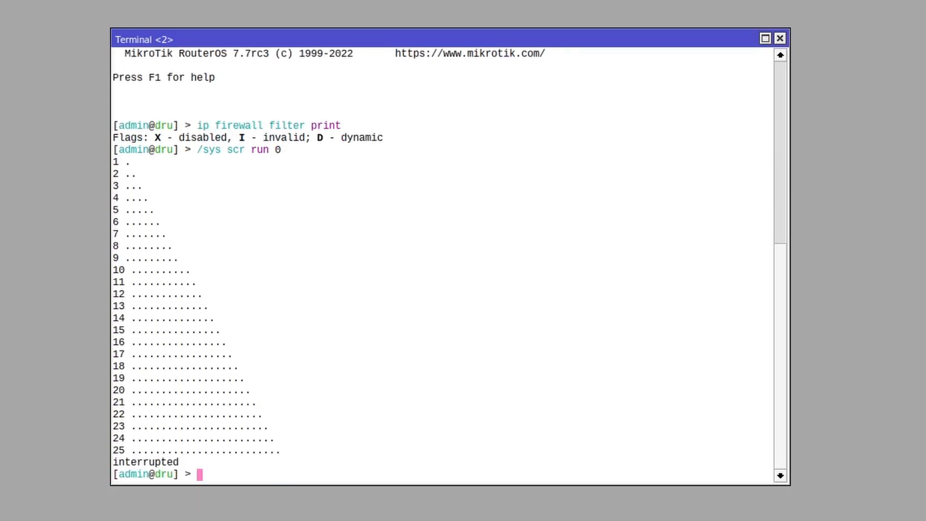
text(/sys scr run 0)
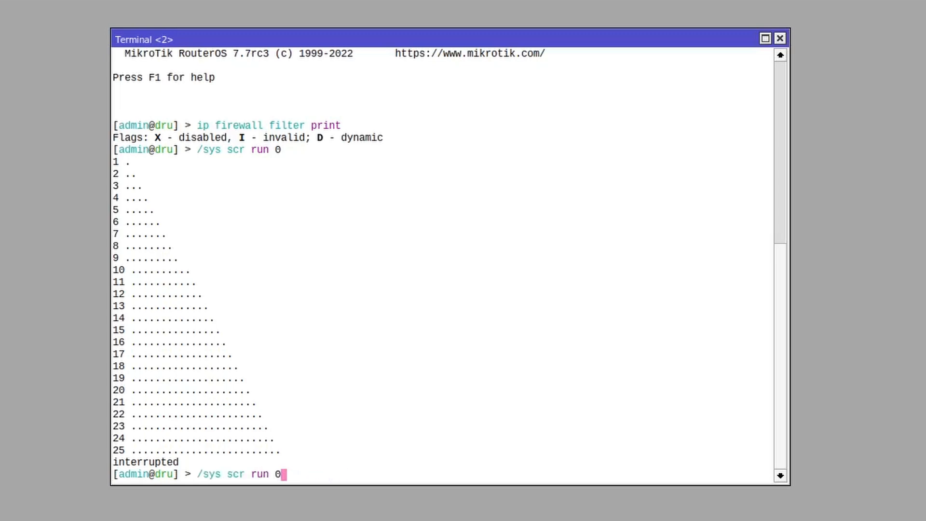
key(ctrl+c)
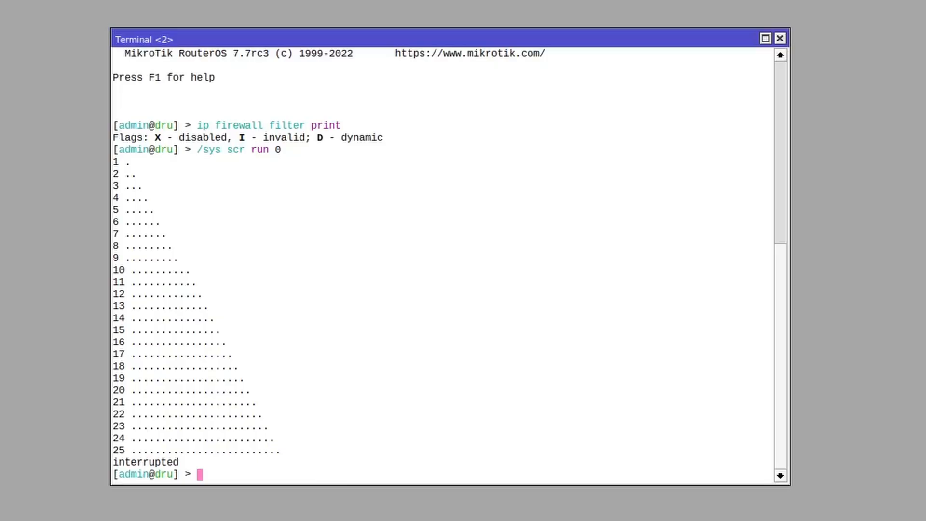
Recall the earlier drop-rule command via Ctrl+R history search, then clear the line with Ctrl+U
key(ctrl+r)
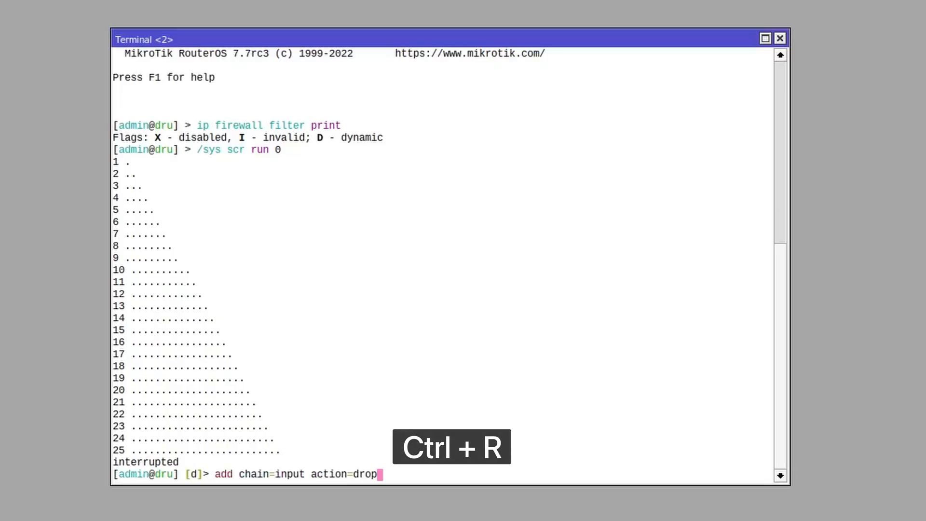
key(ctrl+r)
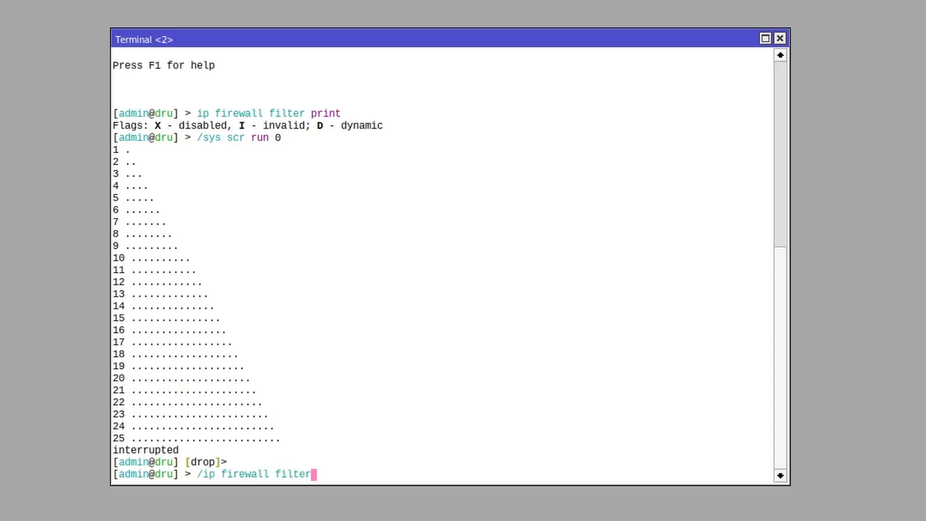
key(ctrl+u)
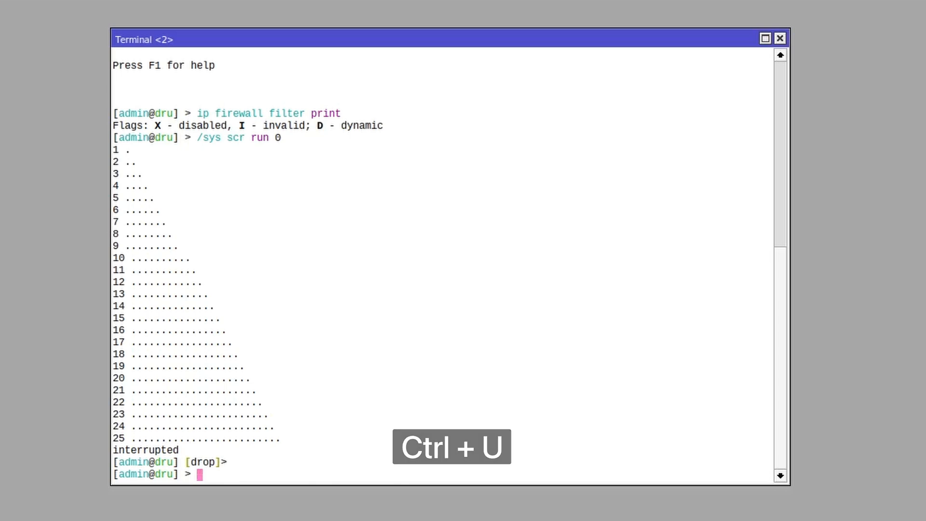
key(ctrl+u)
text(resource print file=test)
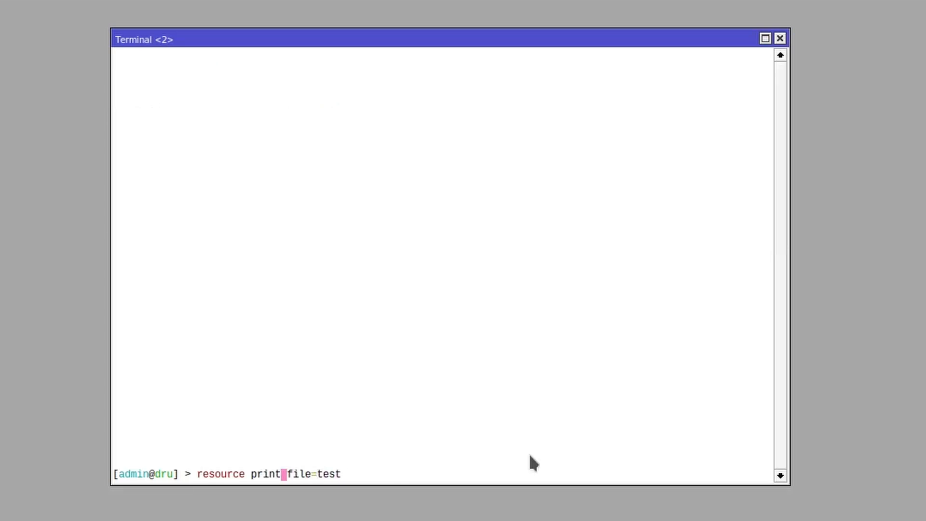
Cut file=test with Ctrl+K, prefix system at line start, and run system resource print
key(ctrl+k)
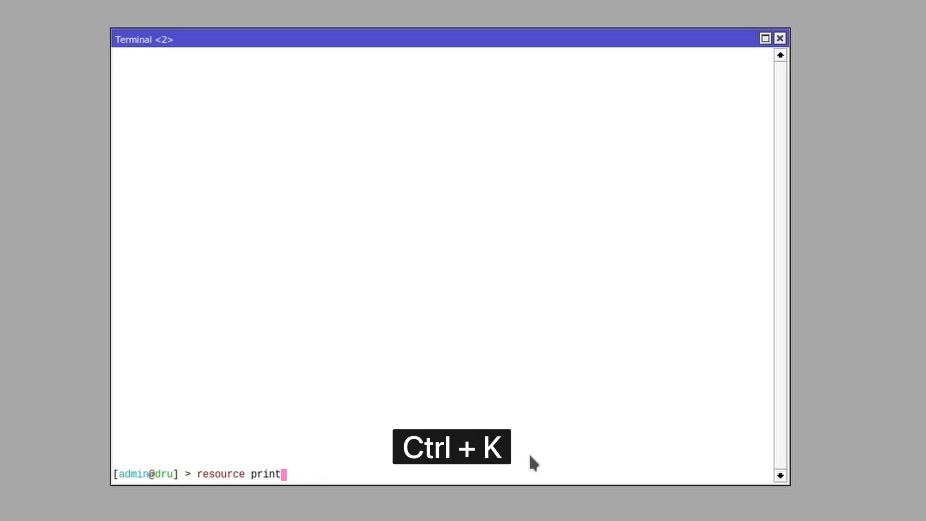
key(Ctrl+k)
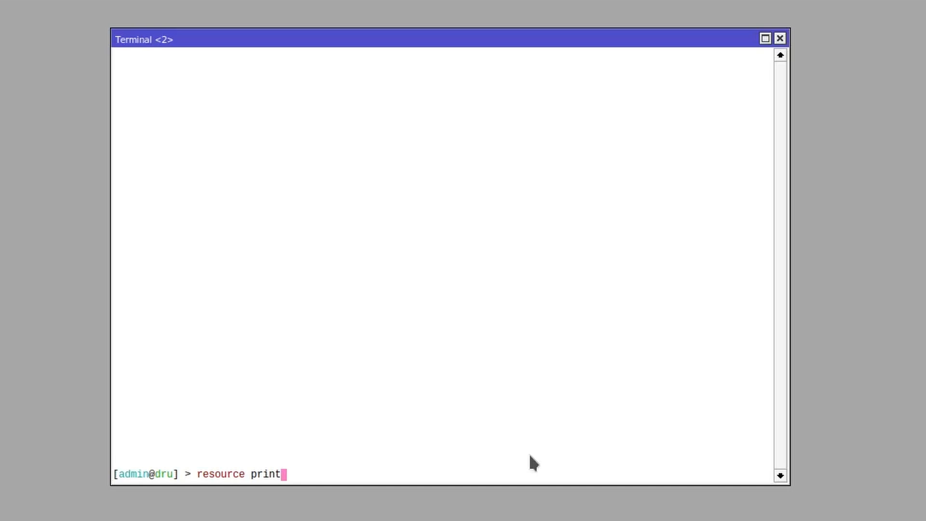
key(ctrl+a)
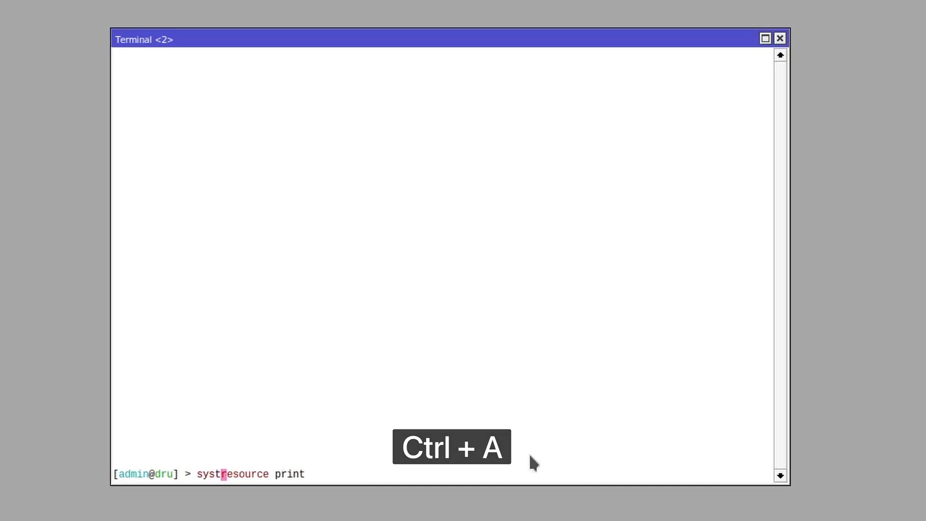
text(em )
key(Return)
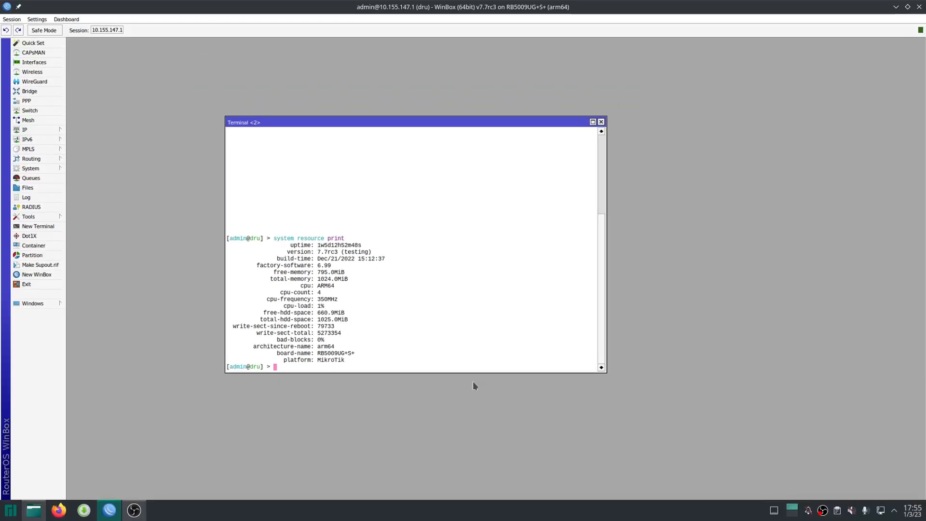
key(ctrl+d)
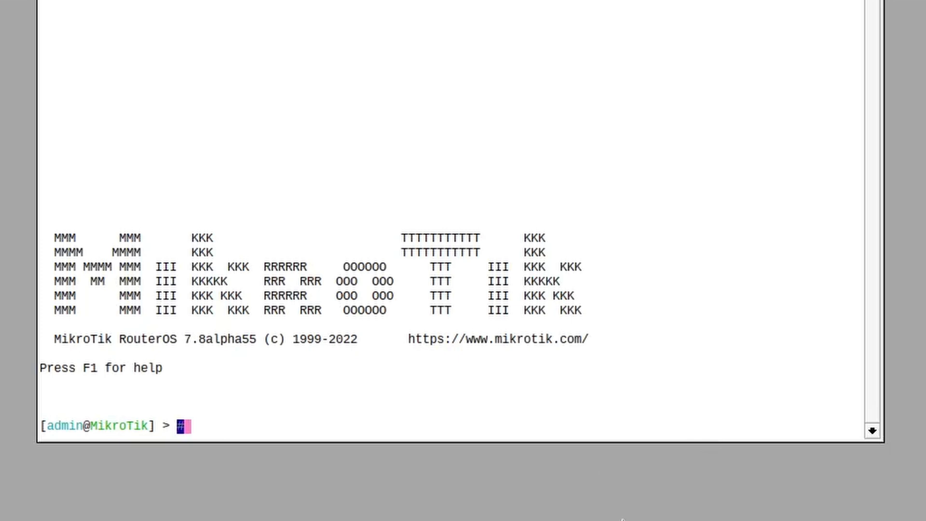
Broadcast the chat message '# How do I see help?' to other logged-in users
text(# How do I see help?)
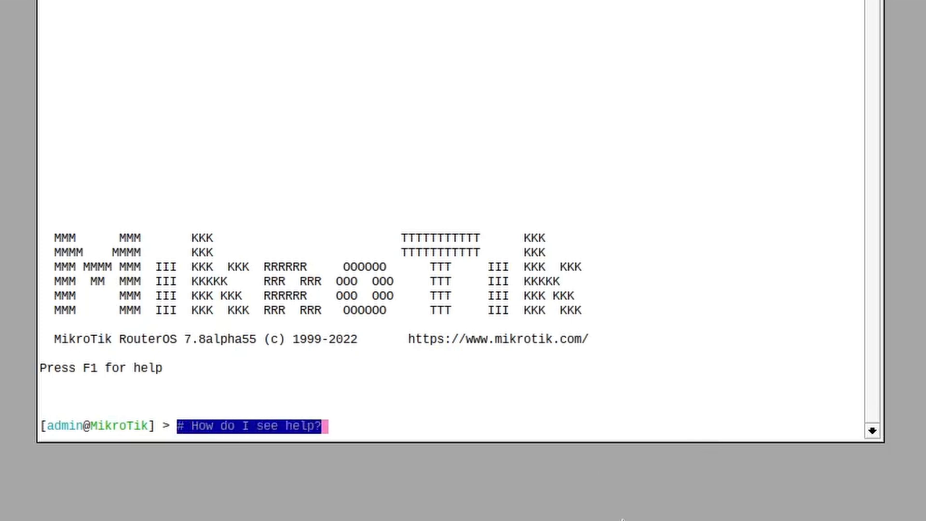
key(Return)
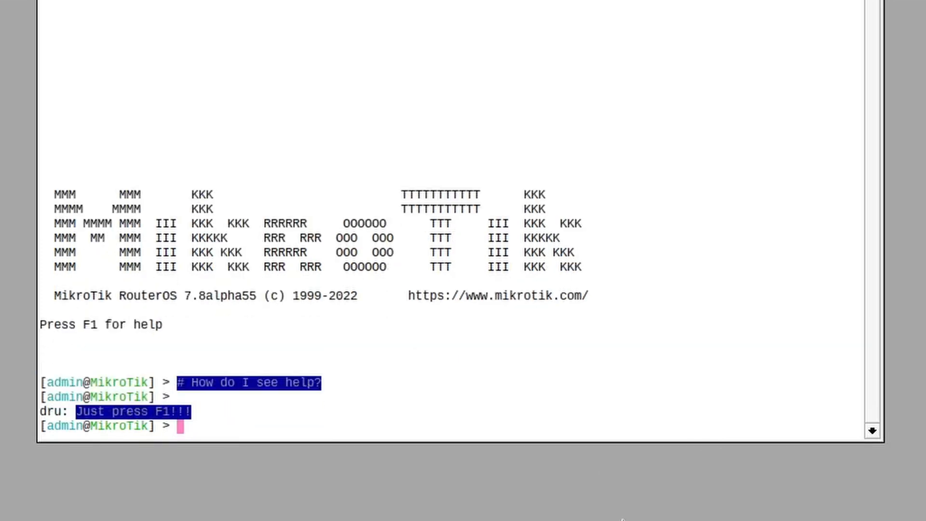